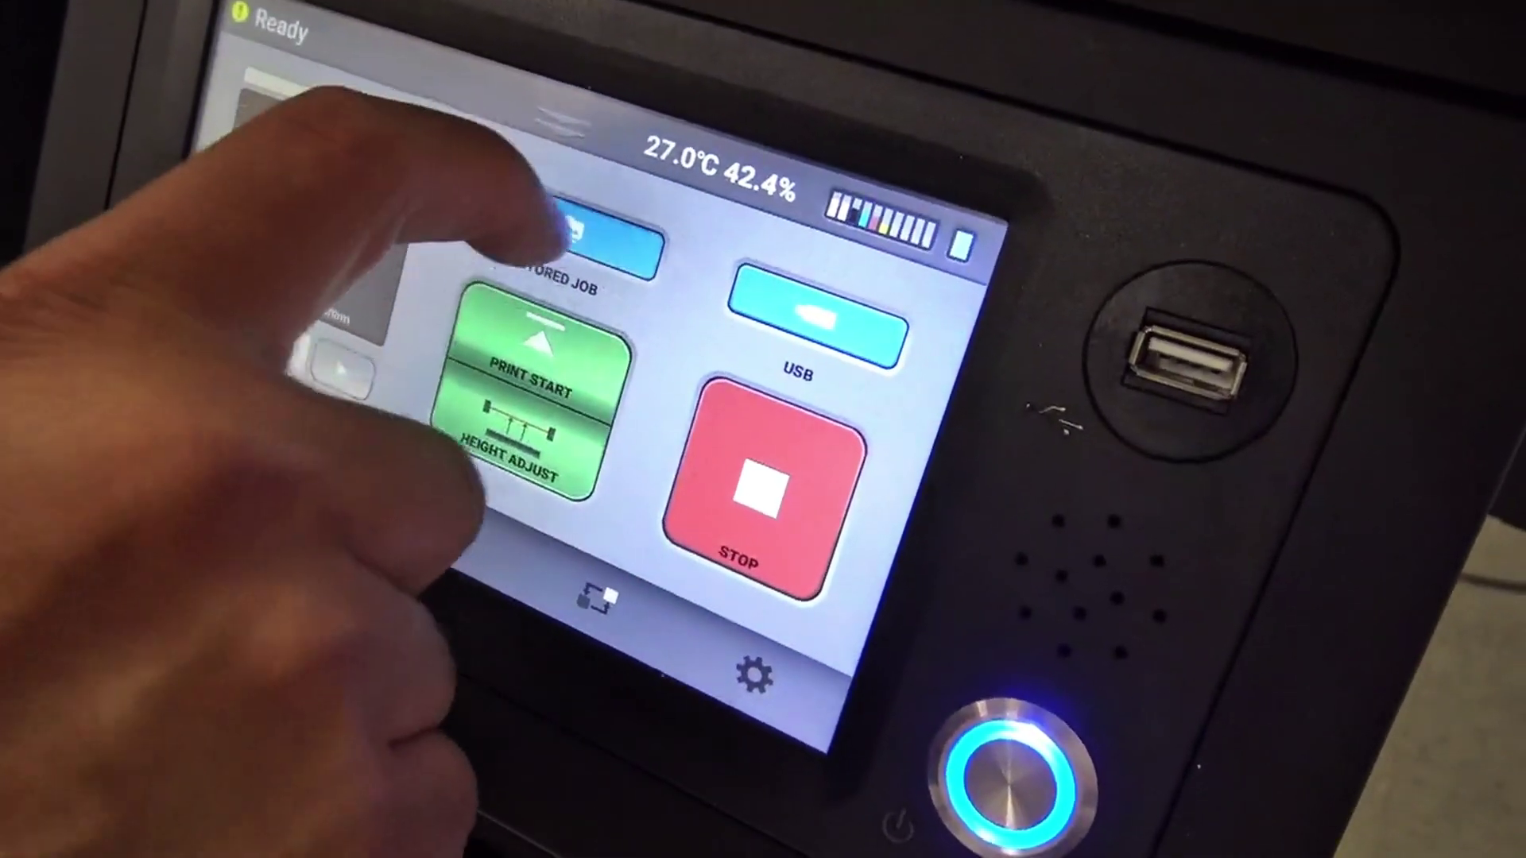
Bring up the Recent Job list showing the three stored Green Car-White T-shirt Ri4000 jobs
{"action": "left_click", "coordinate": [605, 231]}
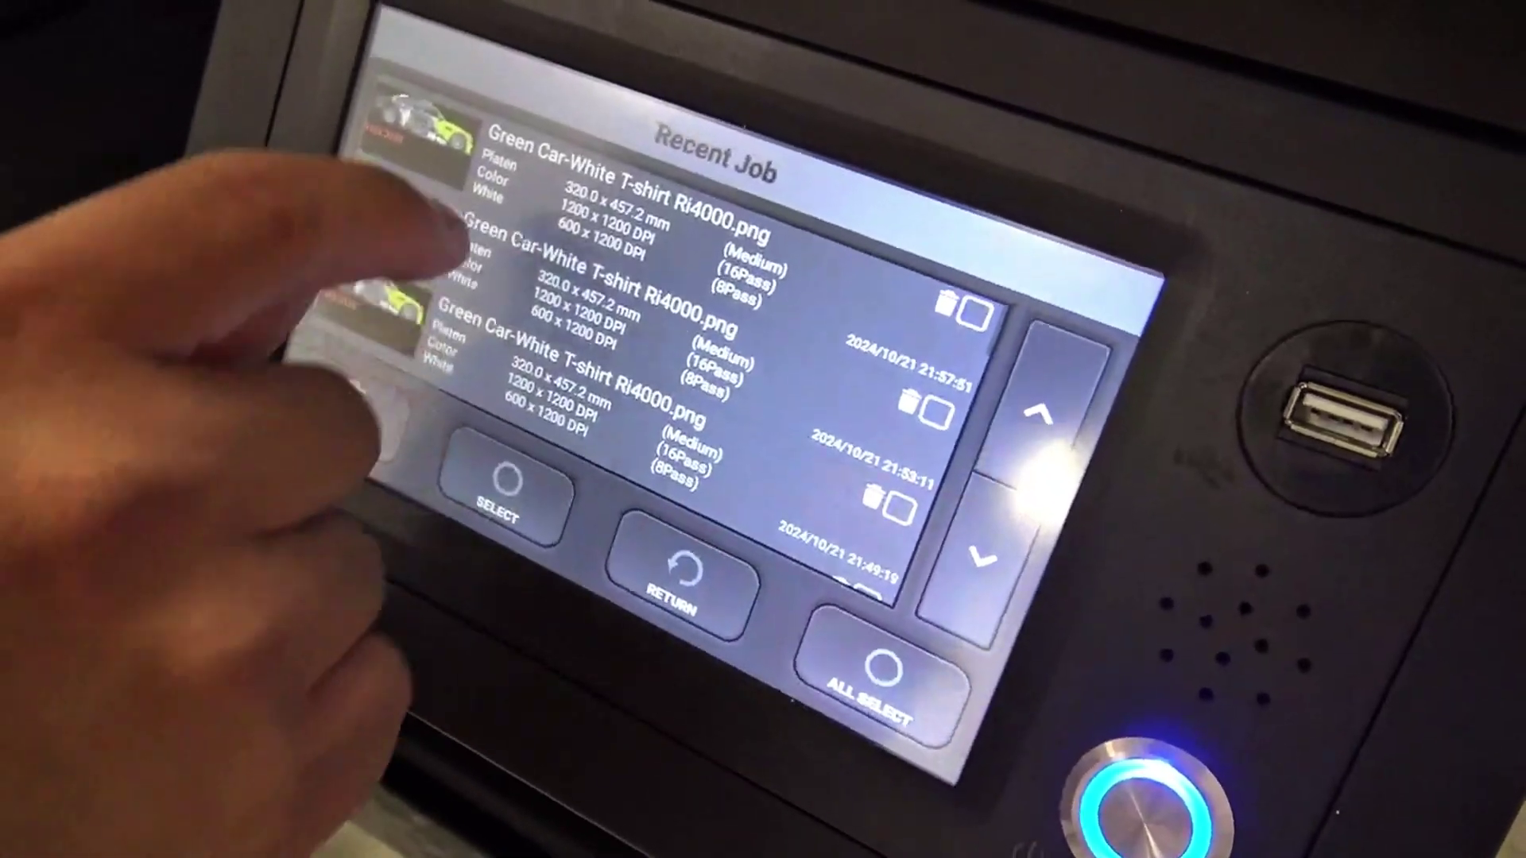